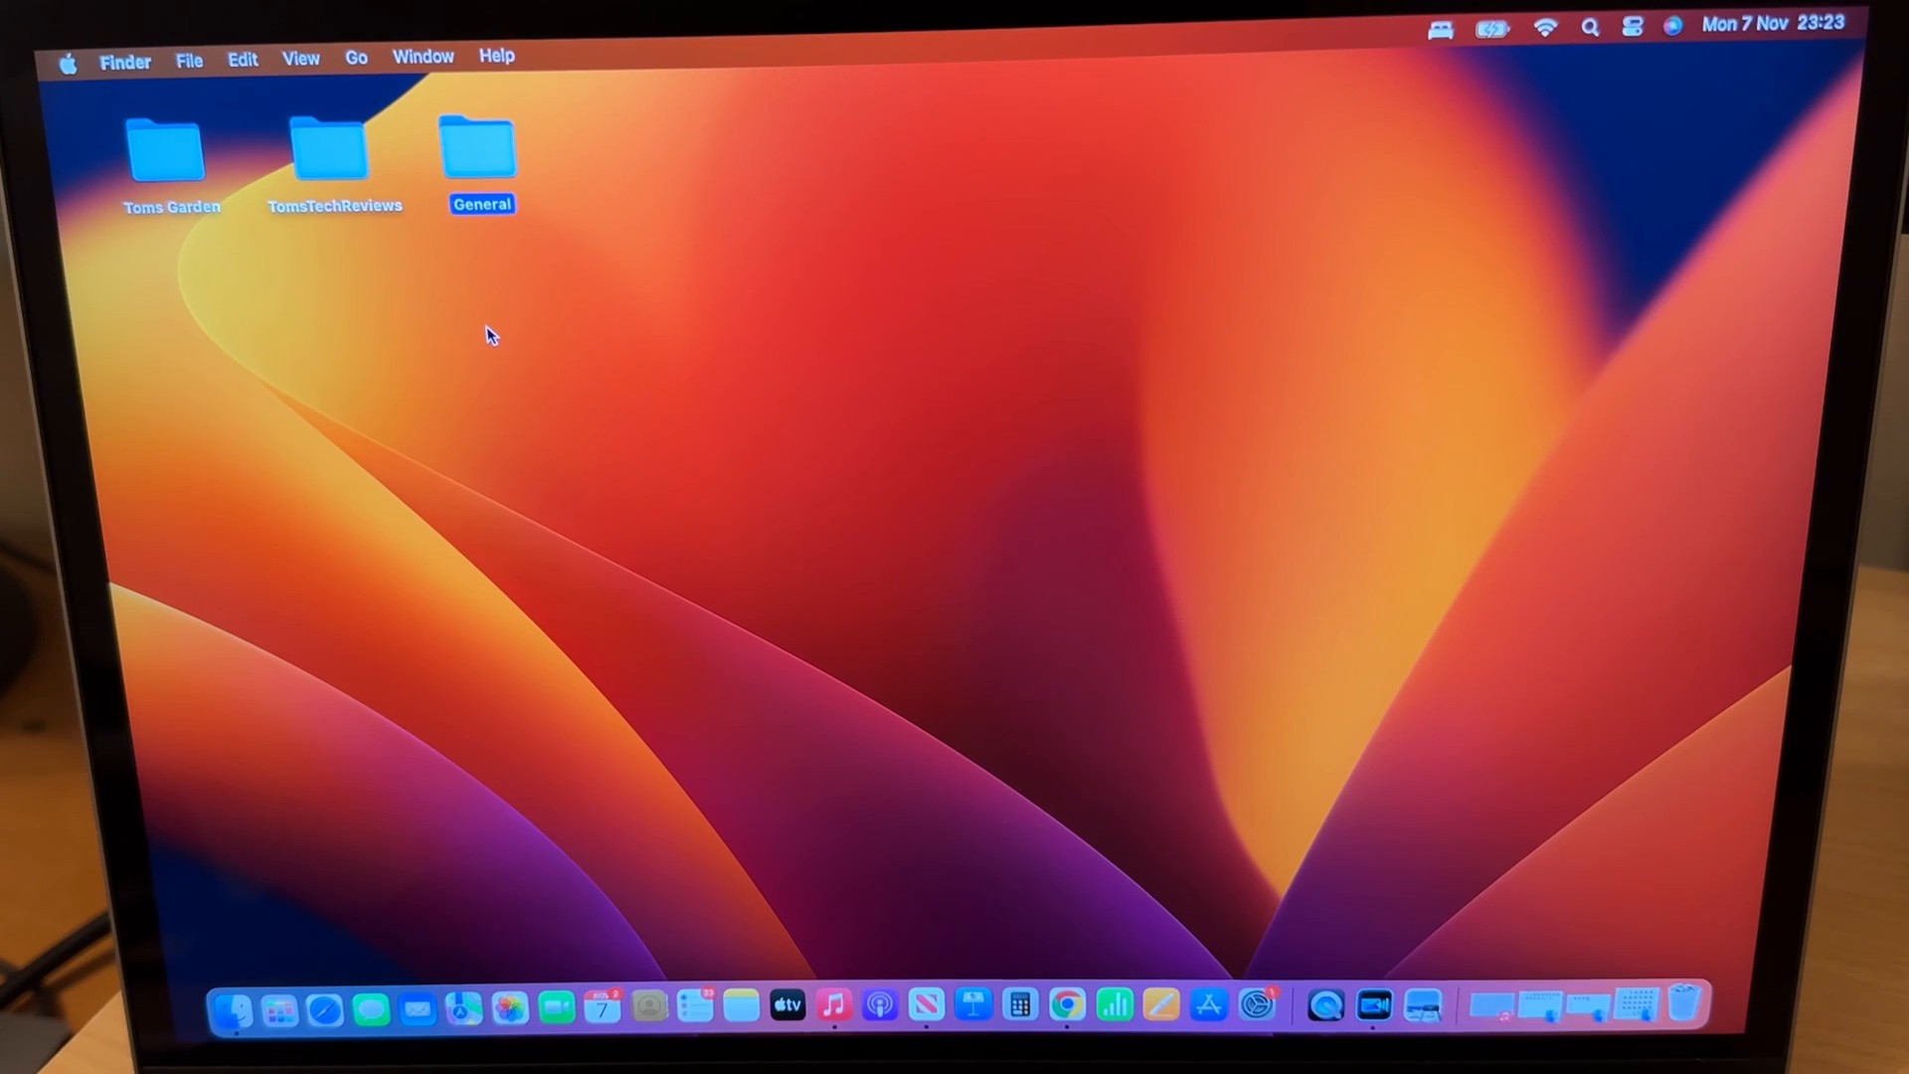
{"action": "mouse_move", "coordinate": [1053, 907]}
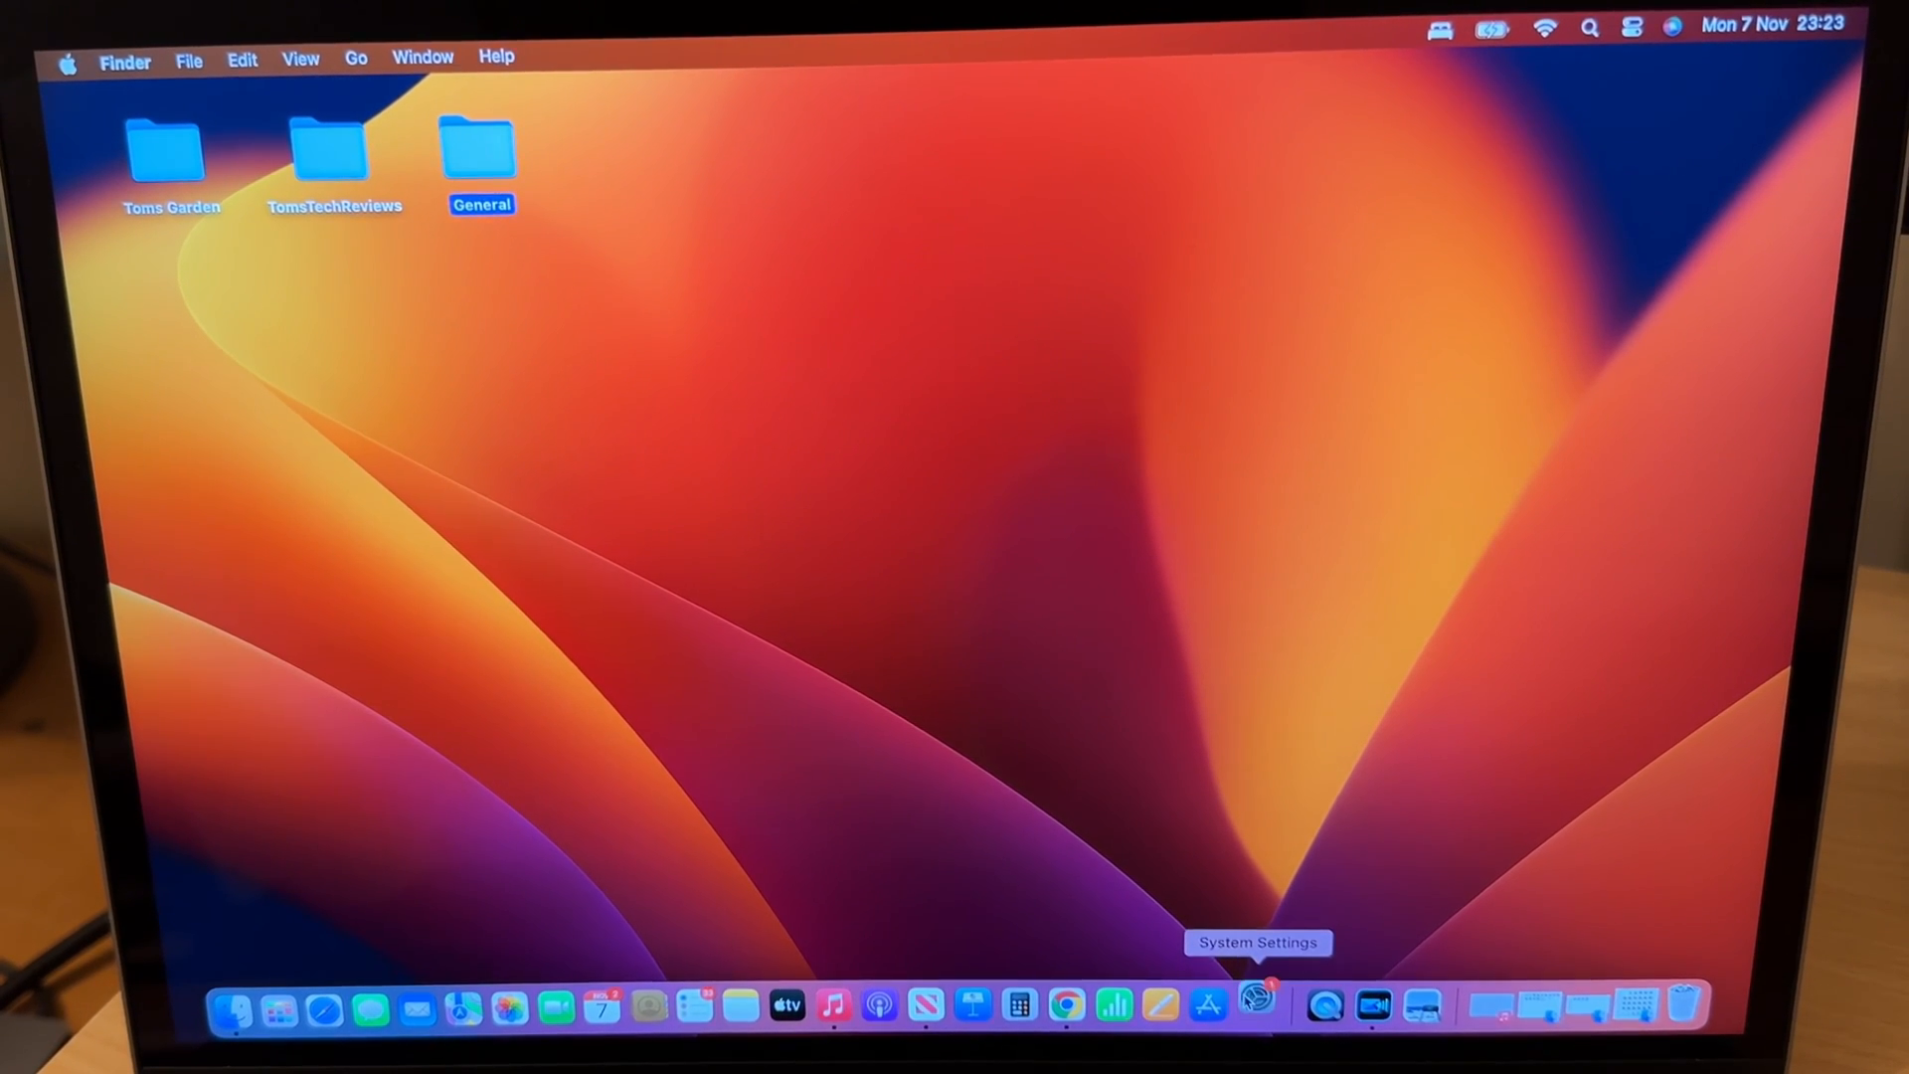
- Launch System Settings from the Dock and scroll the sidebar to Displays
{"action": "left_click", "coordinate": [1257, 1006]}
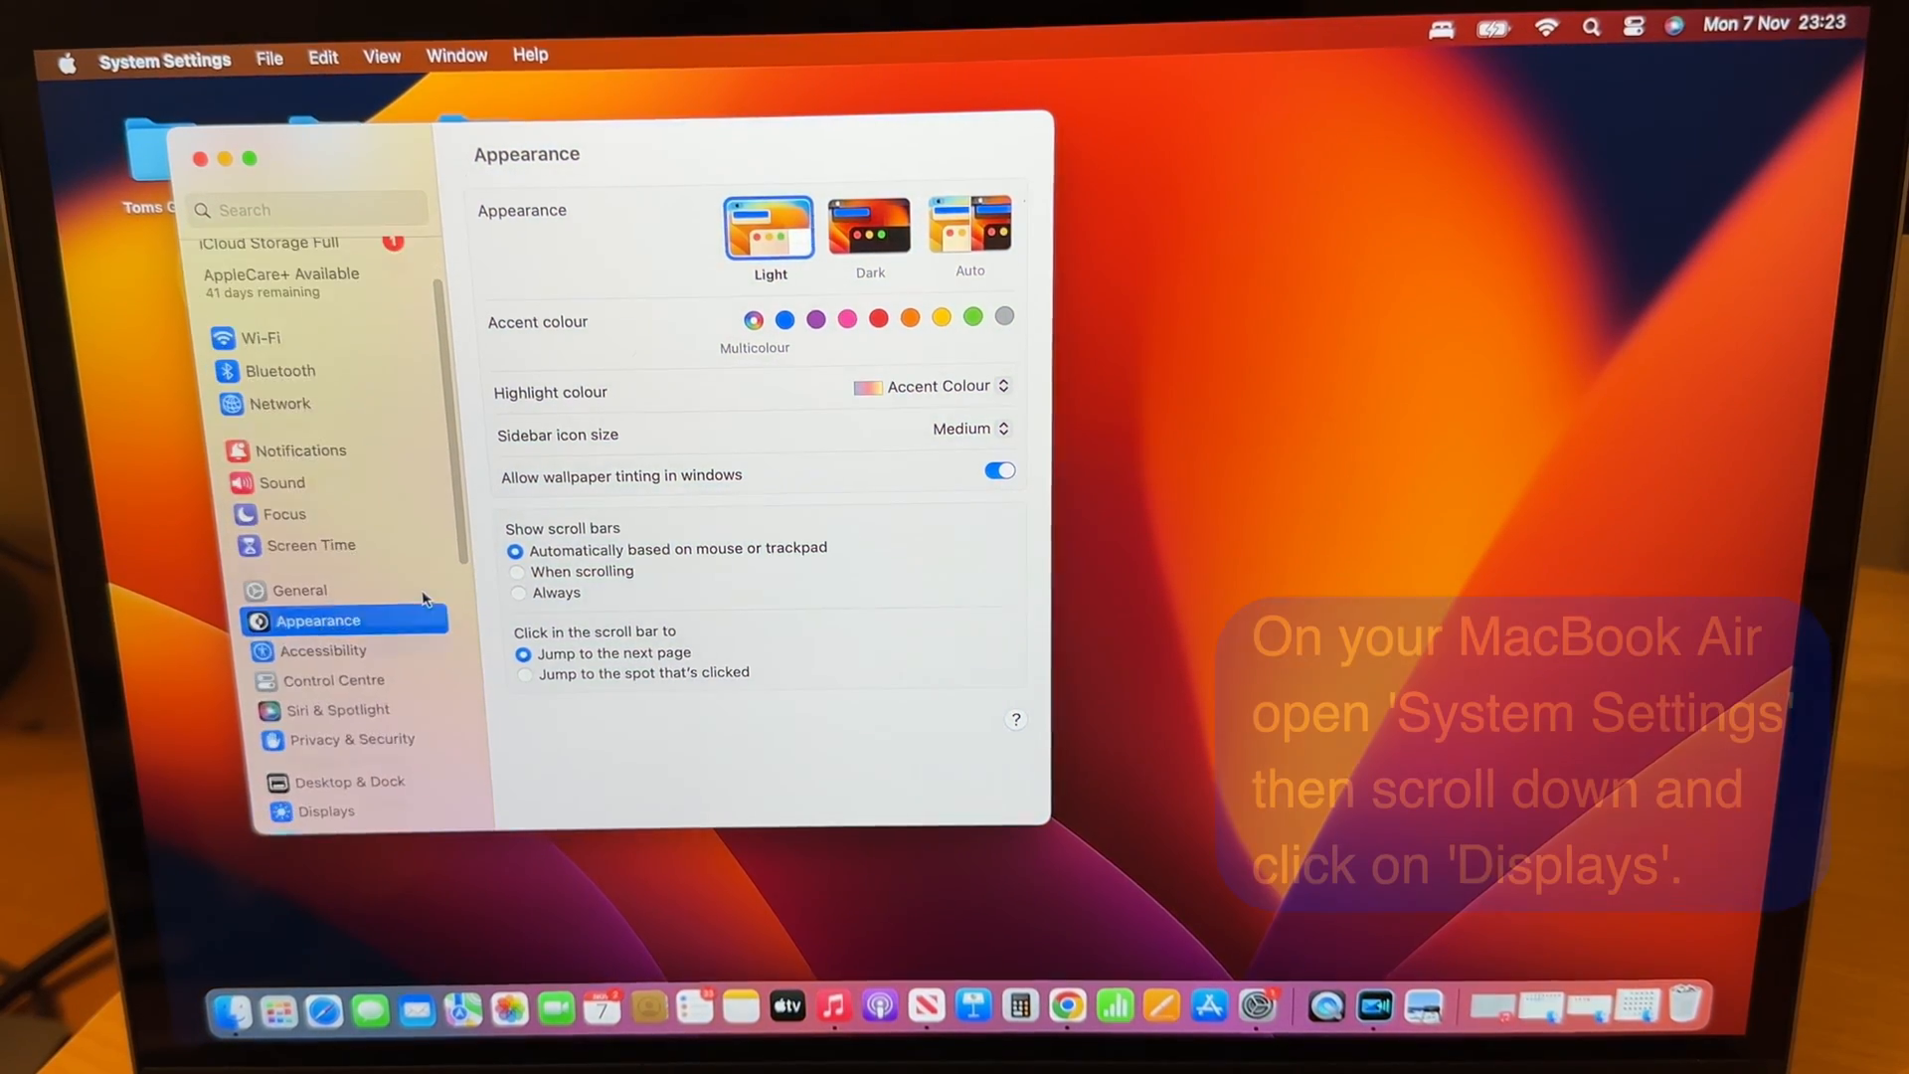
{"action": "scroll", "scroll_direction": "down", "scroll_amount": 3}
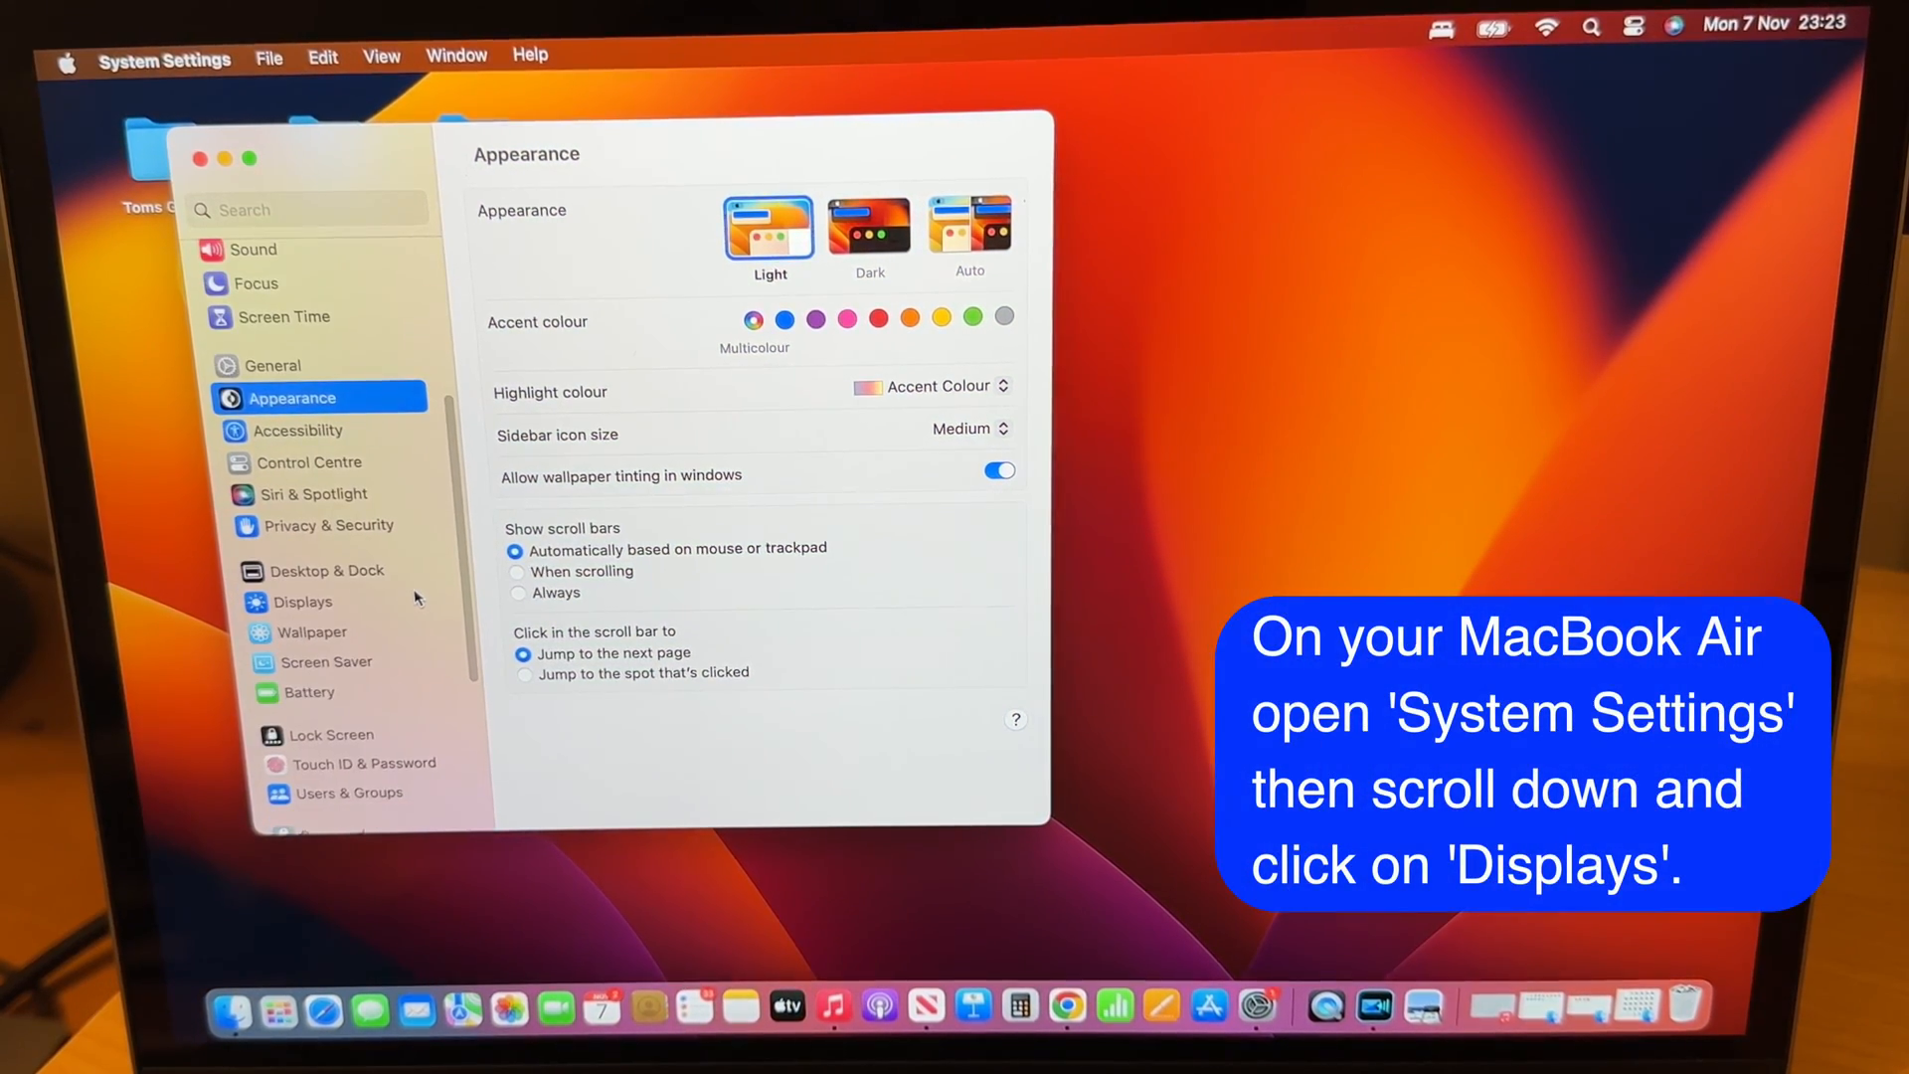
- Select the DELL U2520D under Displays and expand its 'Use as' menu
{"action": "left_click", "coordinate": [304, 602]}
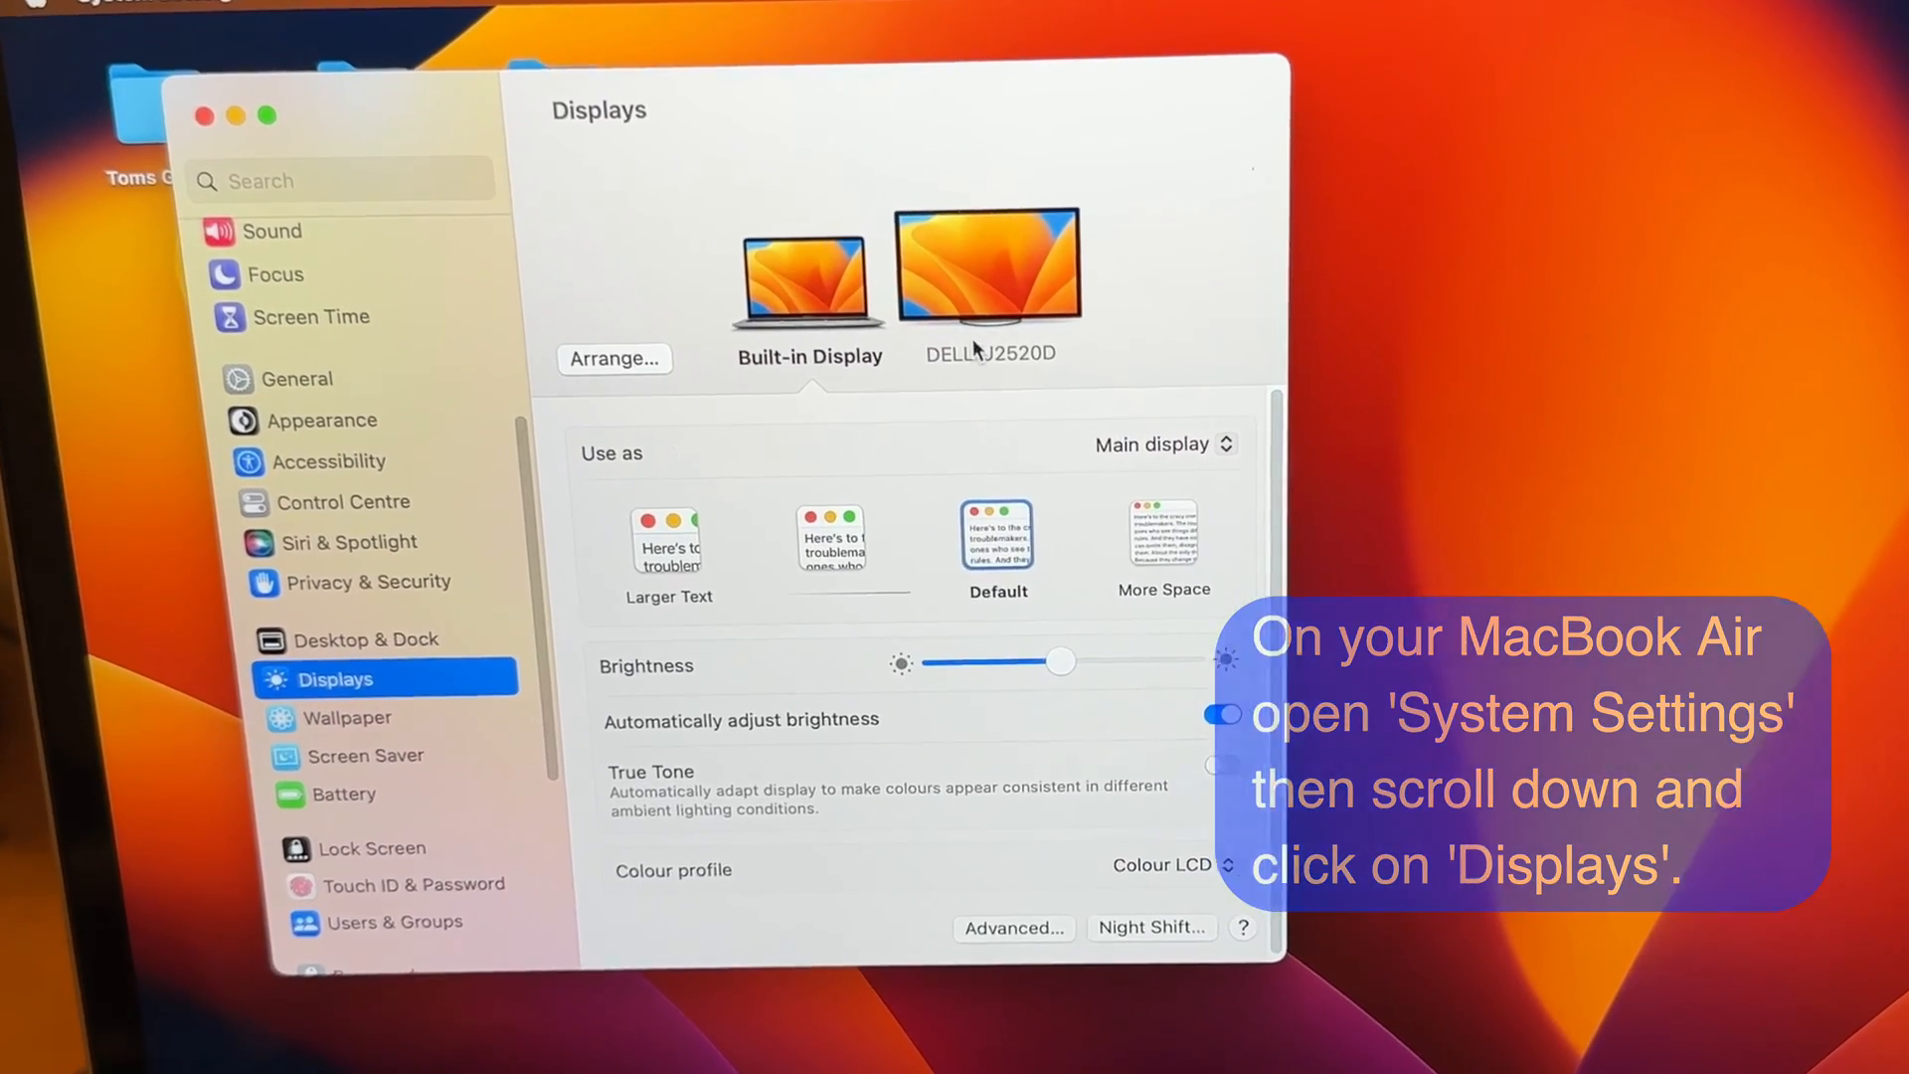
{"action": "left_click", "coordinate": [986, 262]}
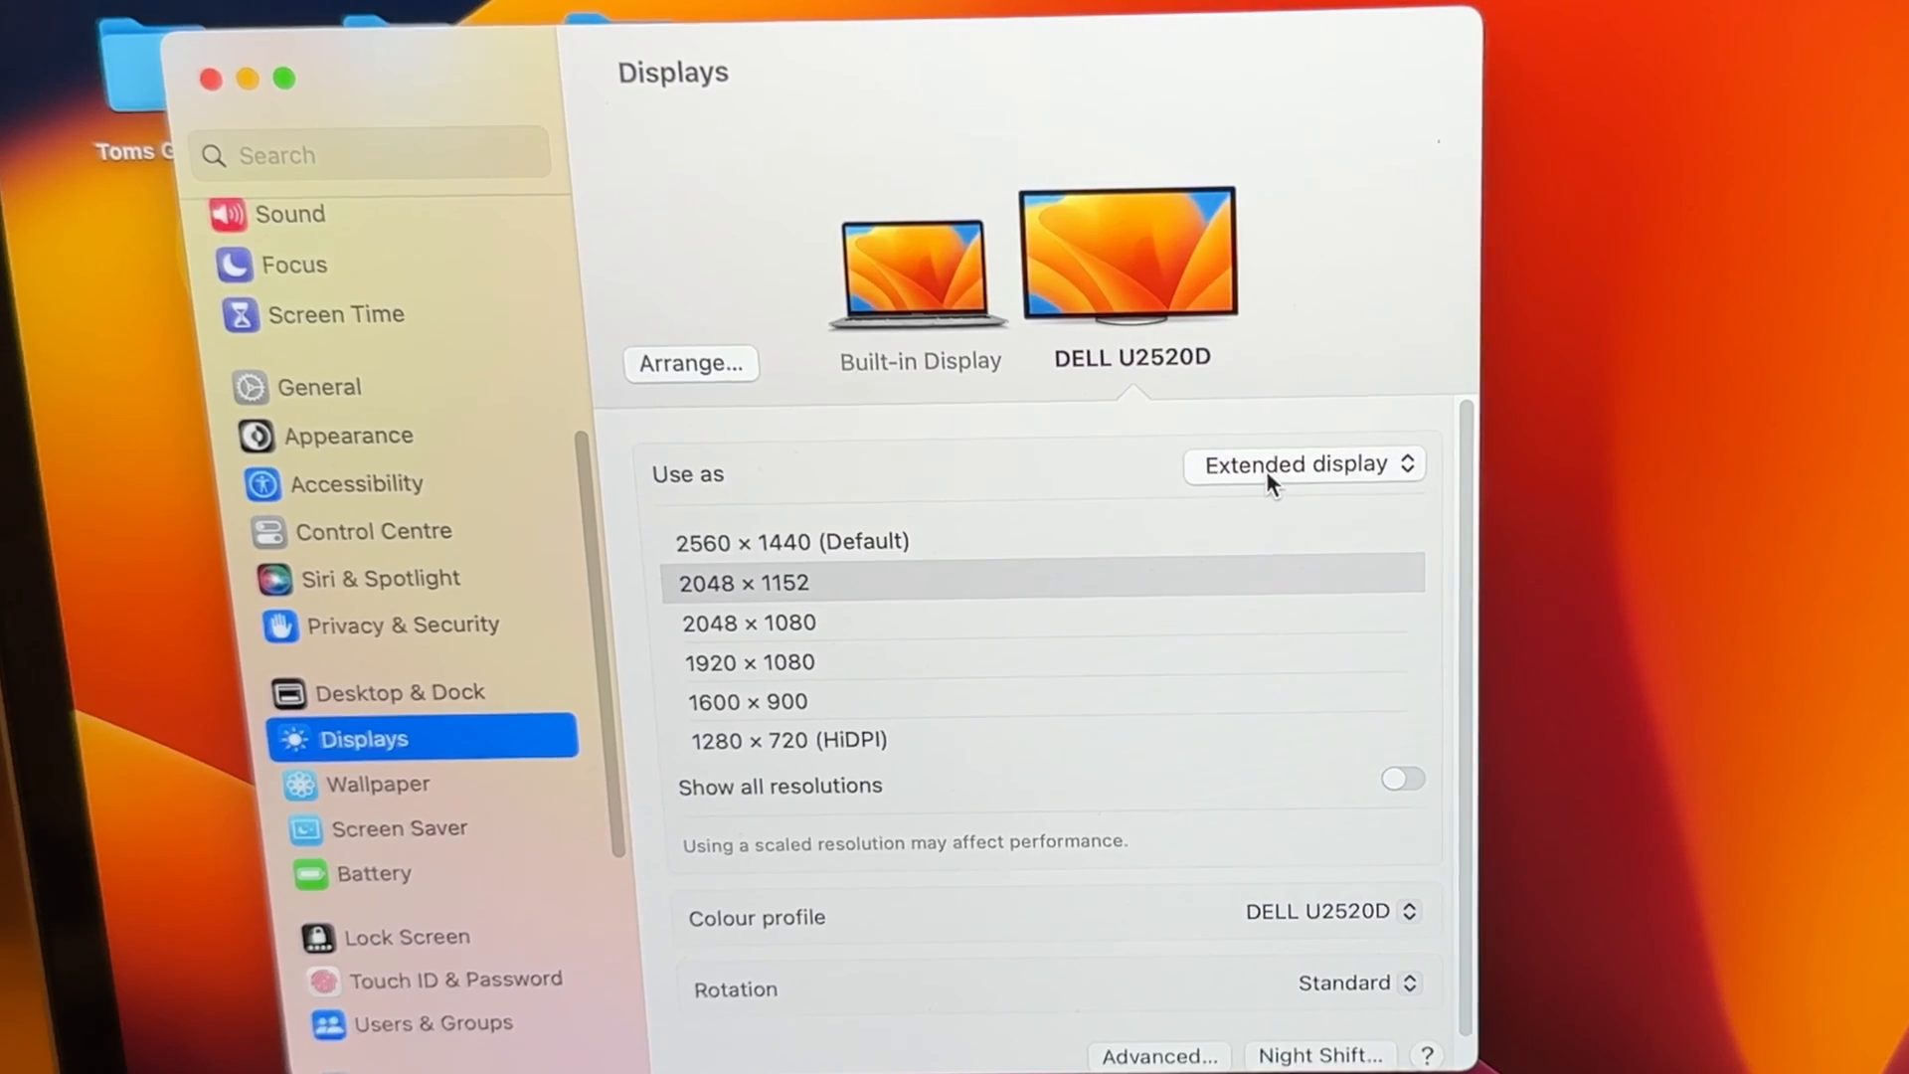
{"action": "left_click", "coordinate": [1303, 465]}
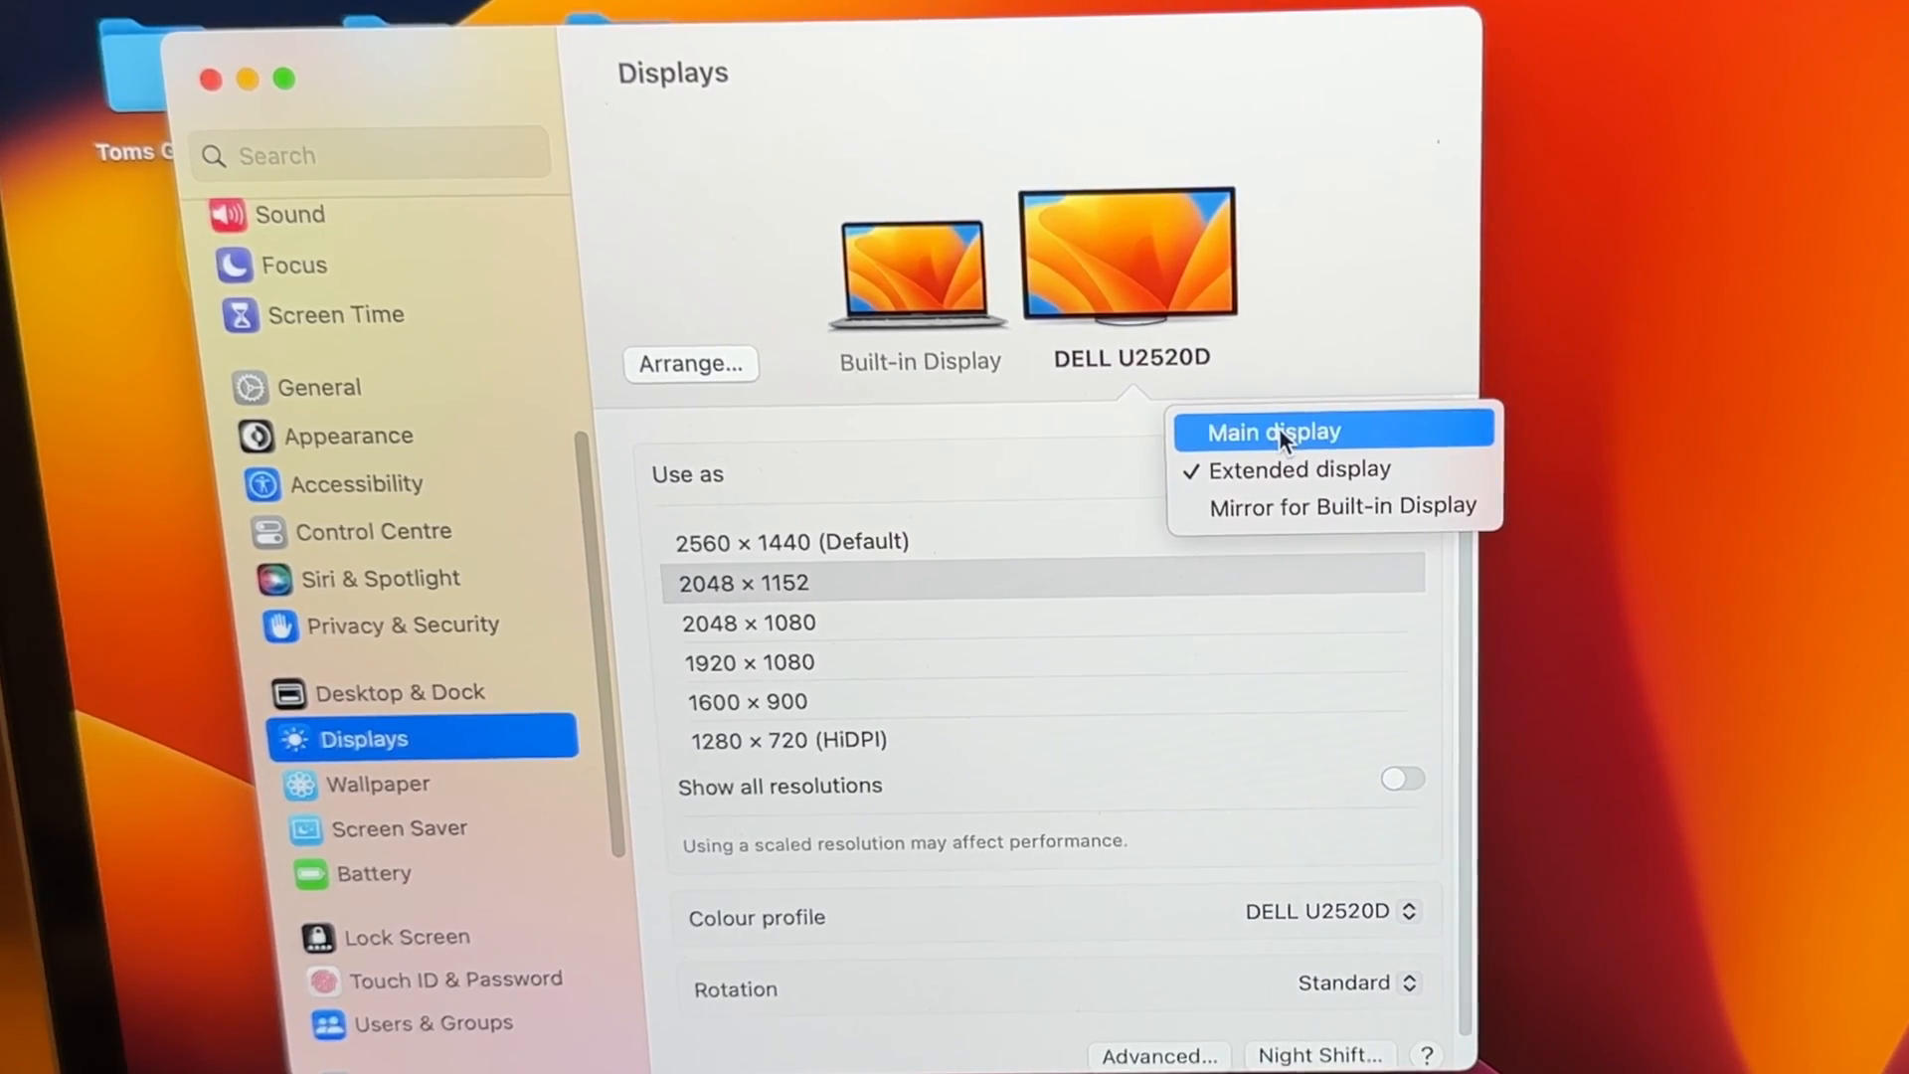